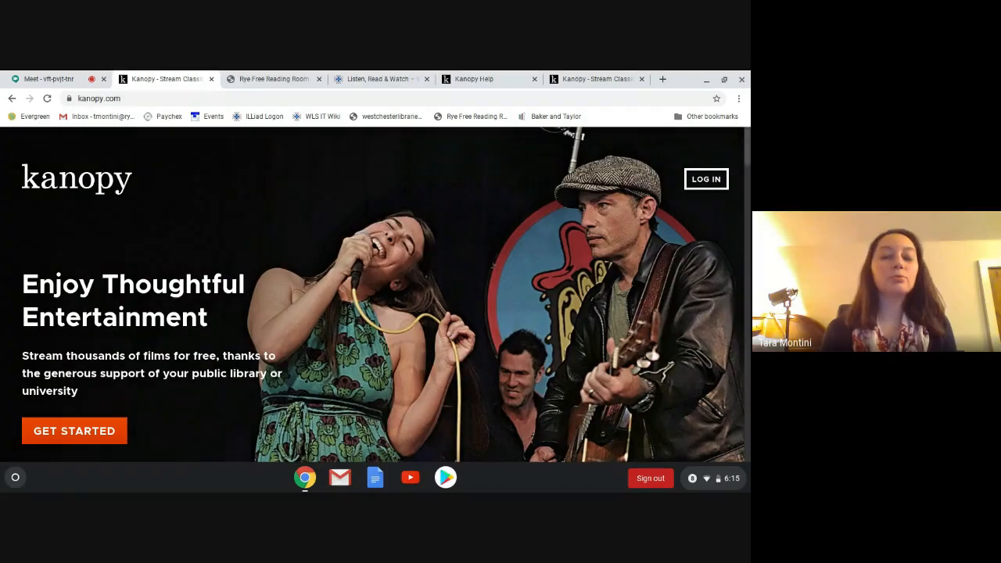
Switch to the Rye Free Reading Room's E-Books, Music & Films page.
click(274, 79)
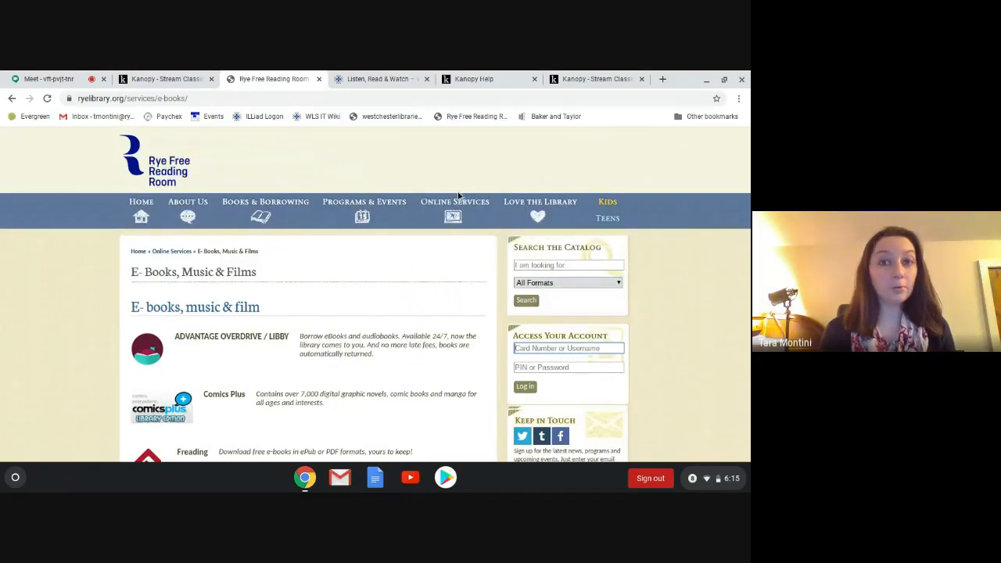
Scroll the e-resources list down to the Kanopy Streaming Video listing.
click(455, 202)
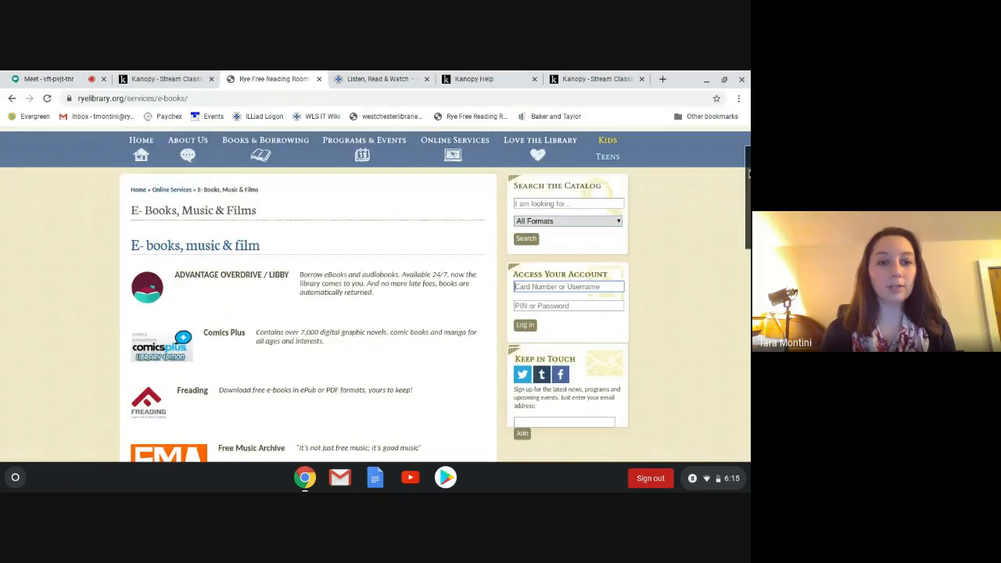
scroll(down, 3)
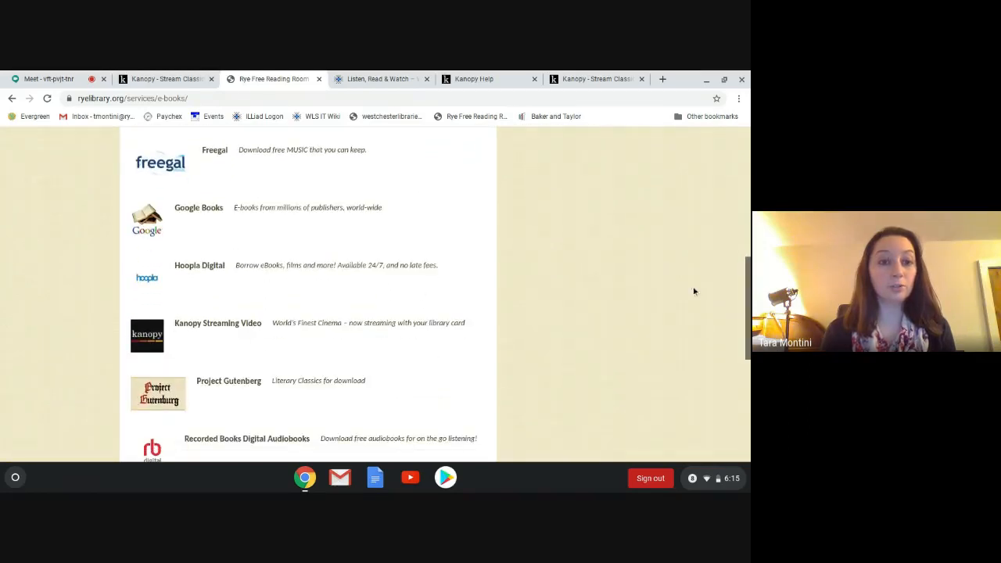
mouse_move(313, 92)
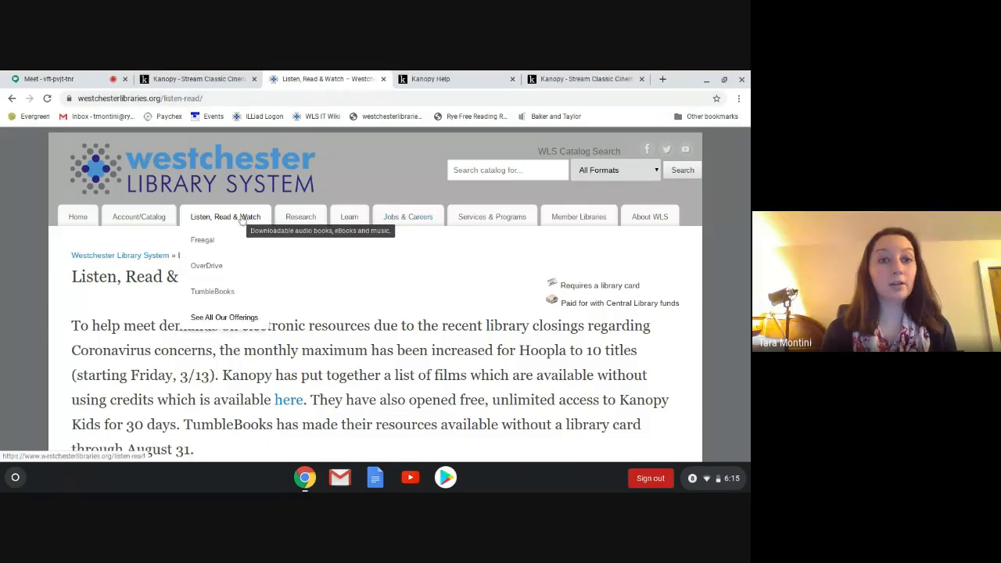
mouse_move(746, 174)
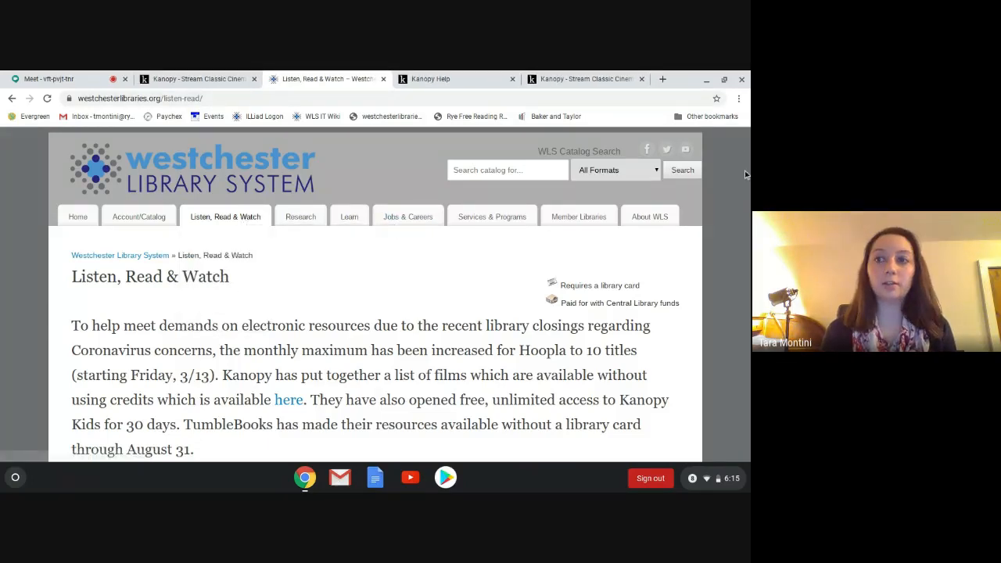
Scroll the Listen, Read & Watch page past the Kanopy notice to TumbleBooks Offerings.
scroll(down, 3)
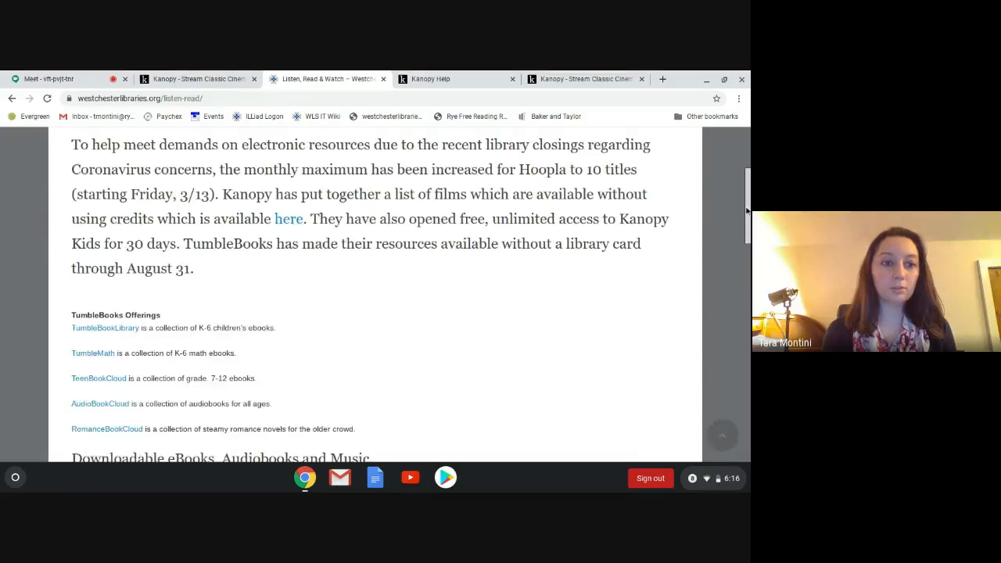
scroll(down, 3)
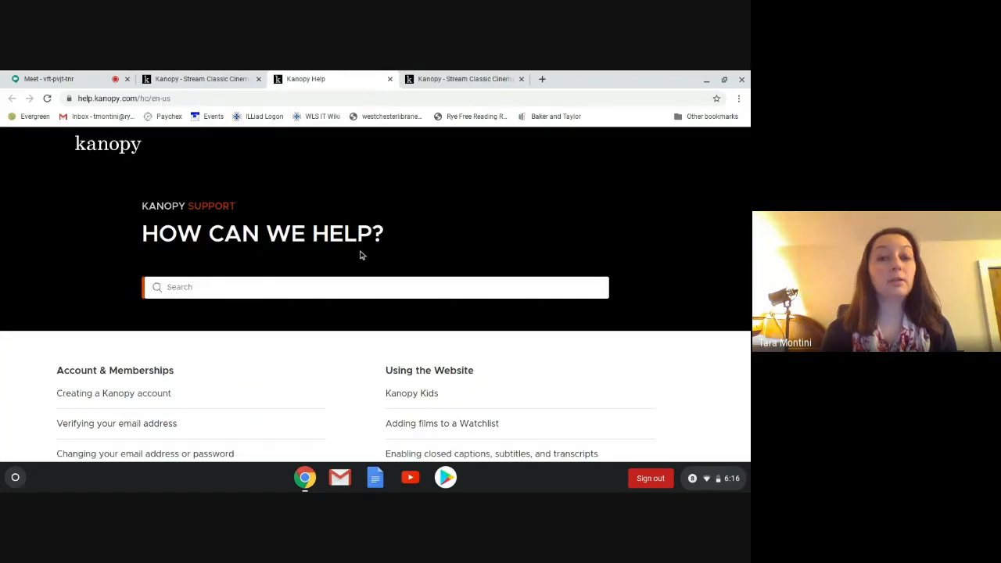
mouse_move(458, 316)
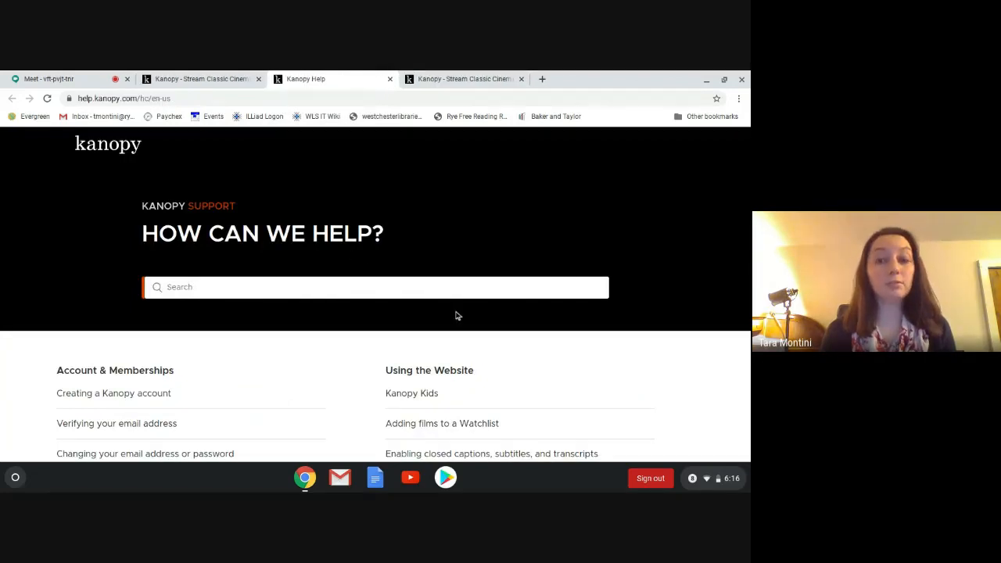
mouse_move(682, 238)
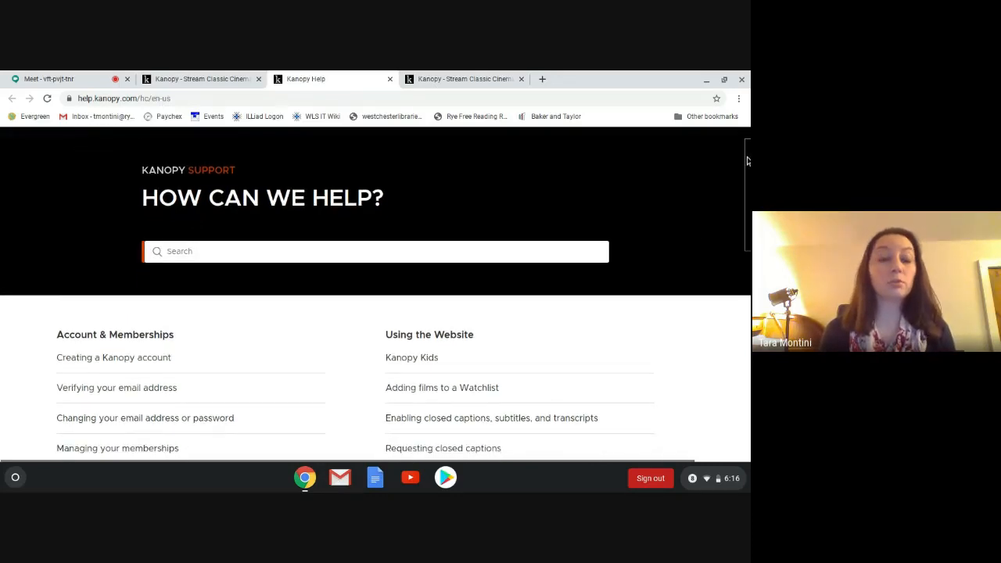
Browse Kanopy Help categories to Technical Help and Mobile & TV Apps, then return to the library's Kanopy page.
scroll(down, 3)
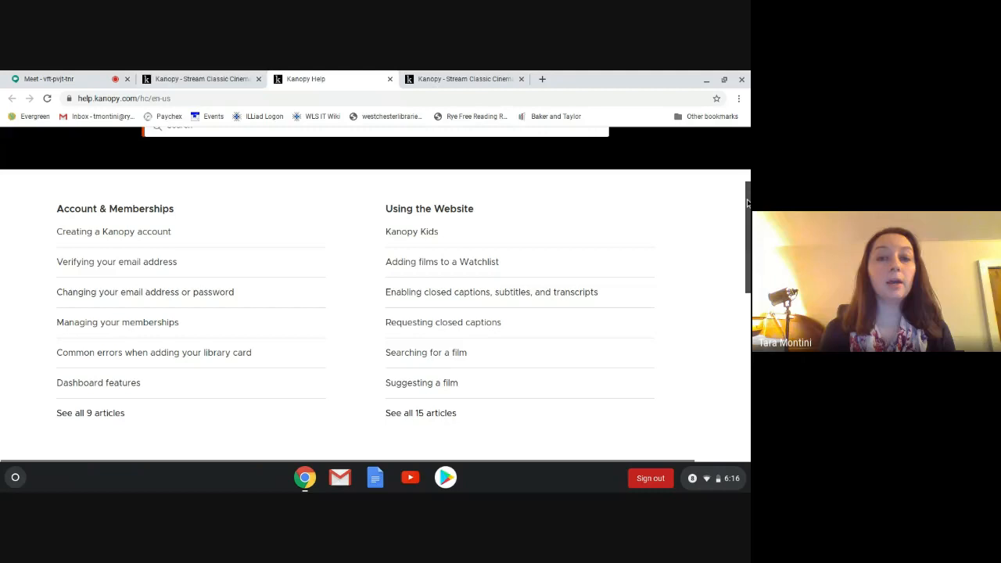
scroll(down, 3)
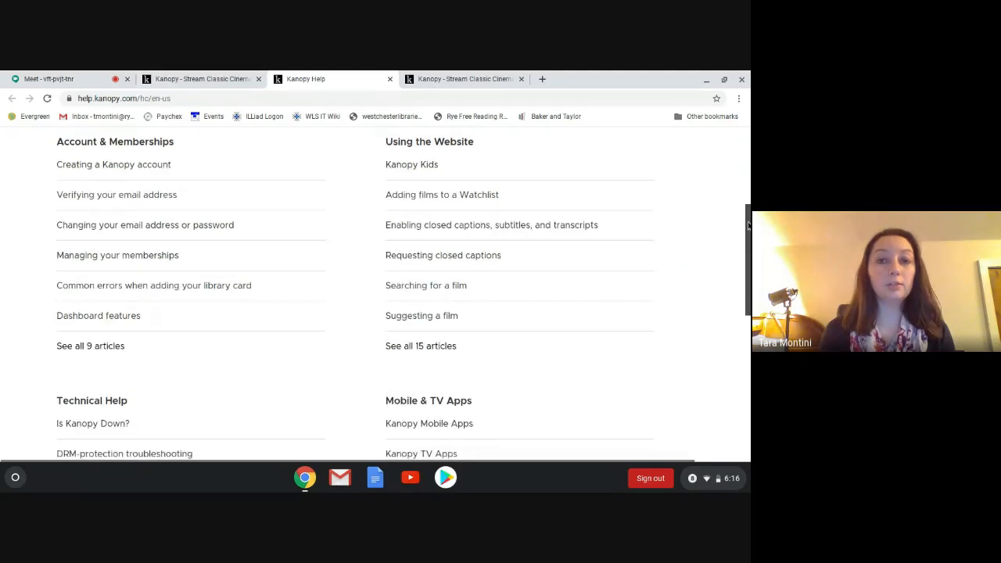
scroll(down, 3)
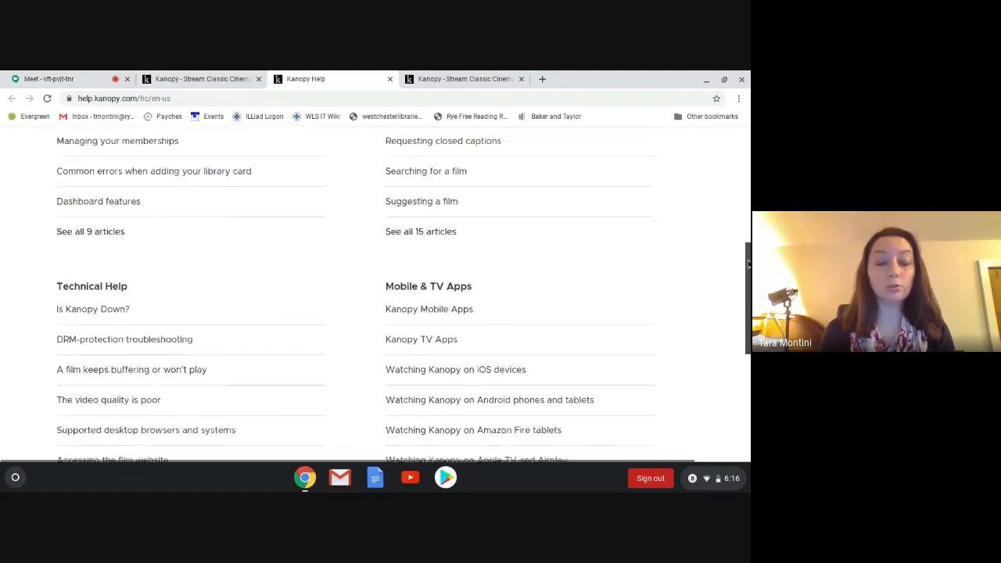
scroll(down, 3)
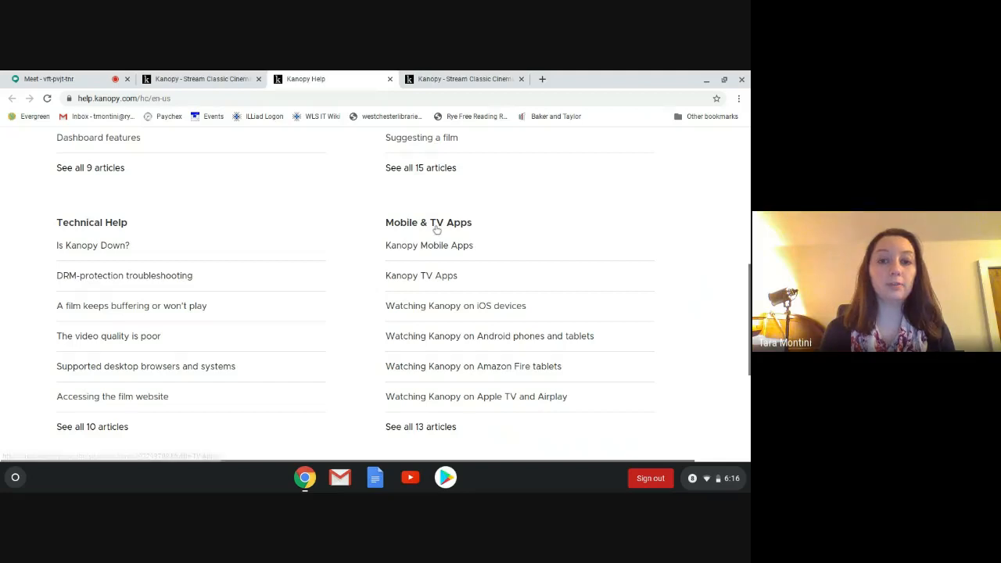
mouse_move(456, 372)
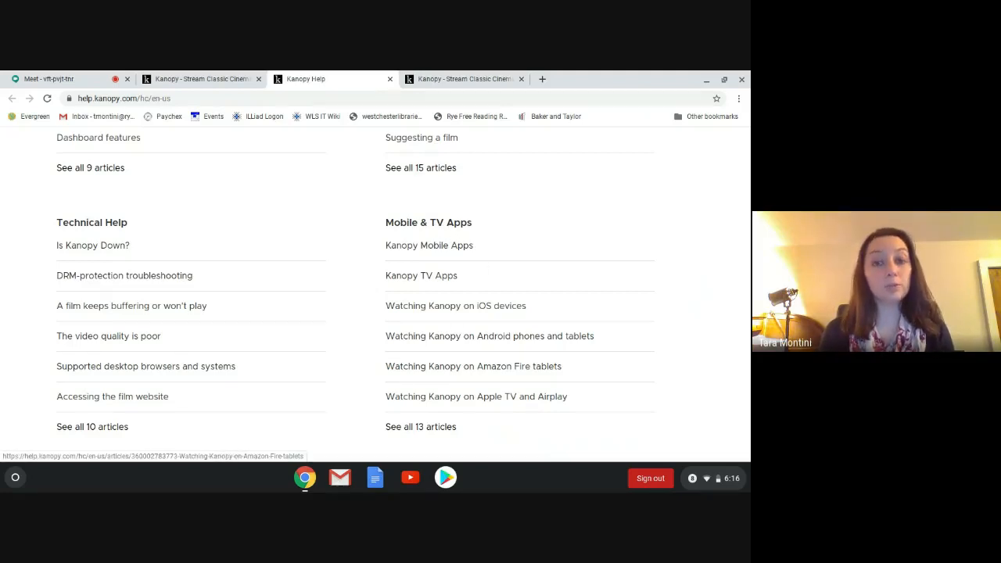
mouse_move(392, 269)
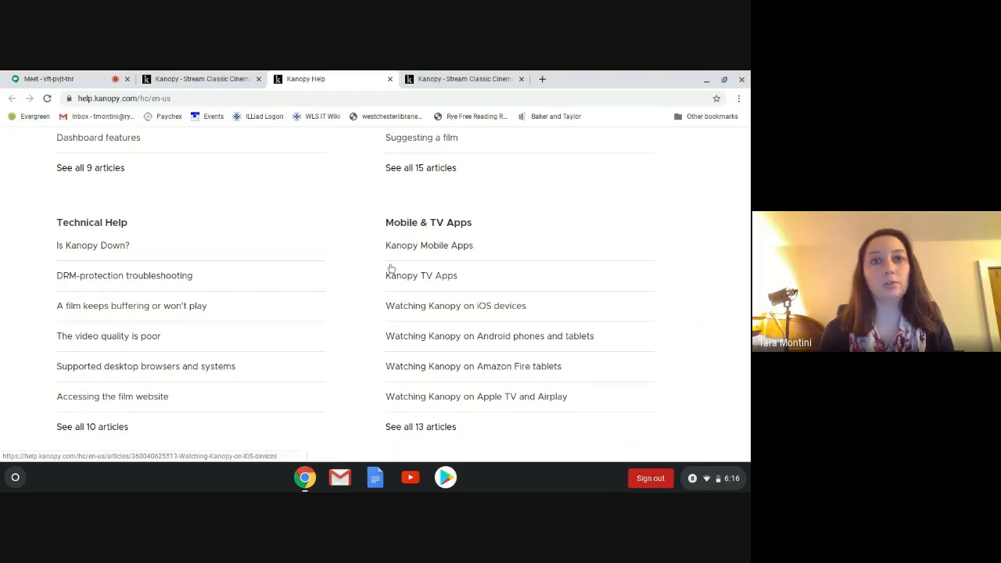
click(389, 79)
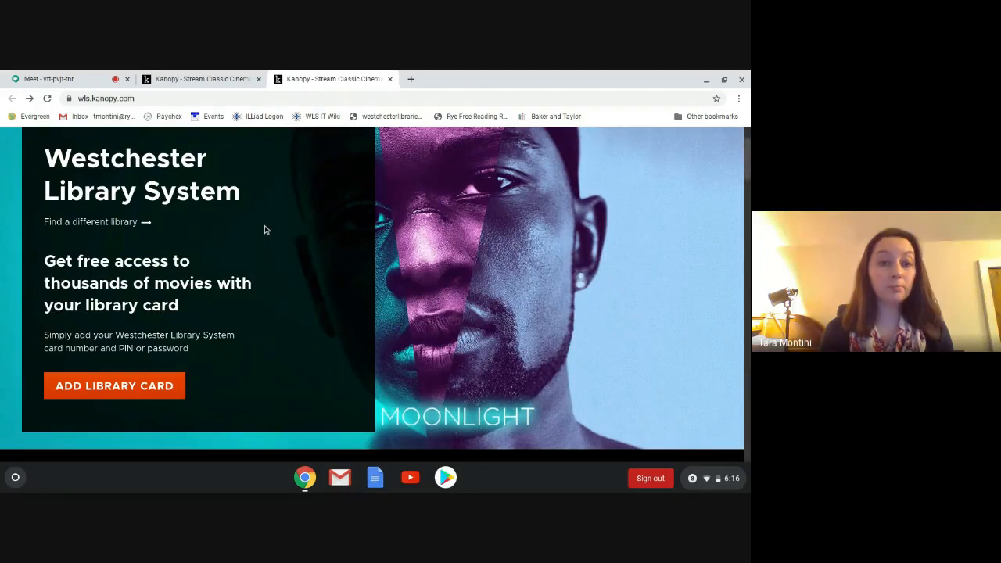
mouse_move(318, 240)
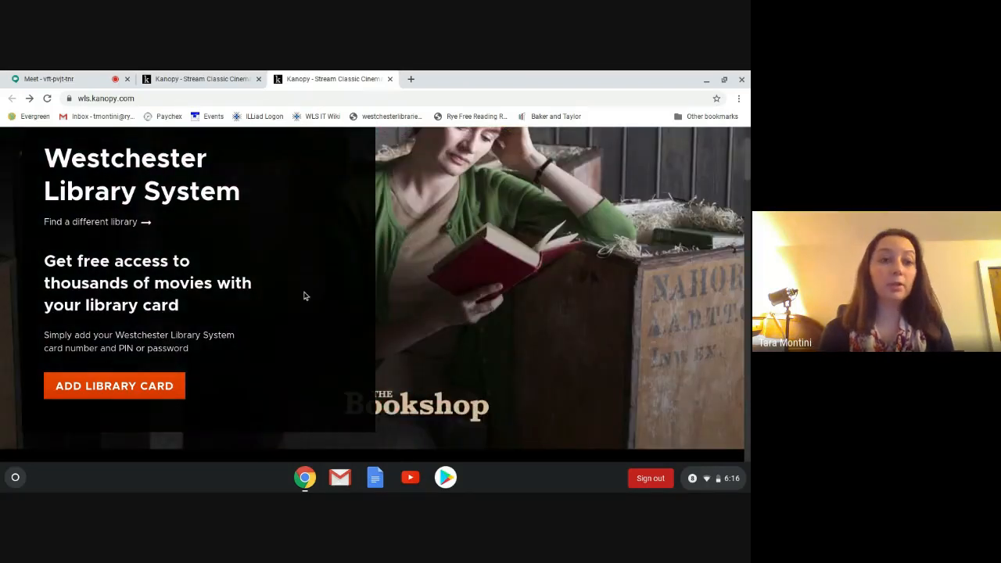
mouse_move(115, 385)
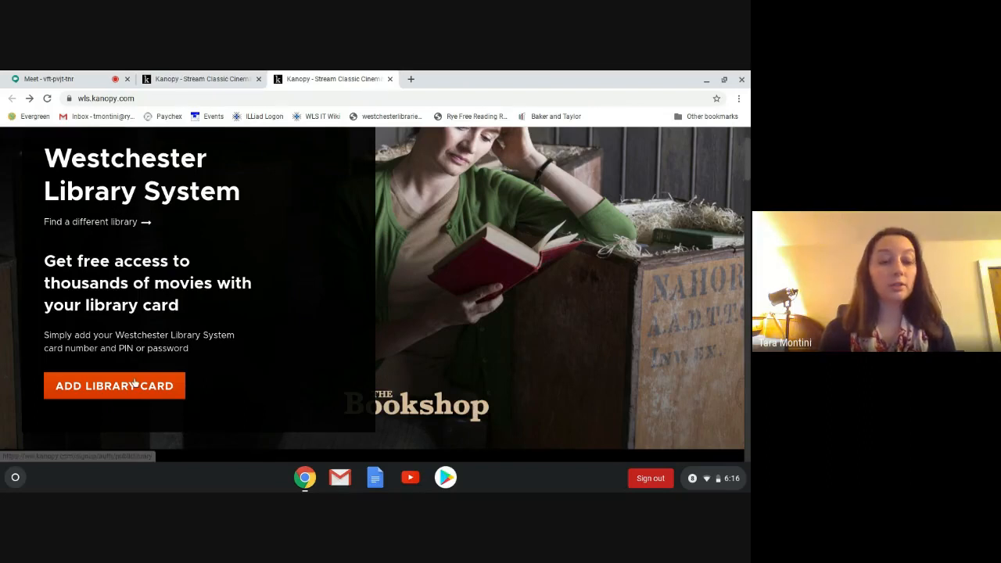
Start adding a Westchester Library System card on wls.kanopy.com.
click(114, 386)
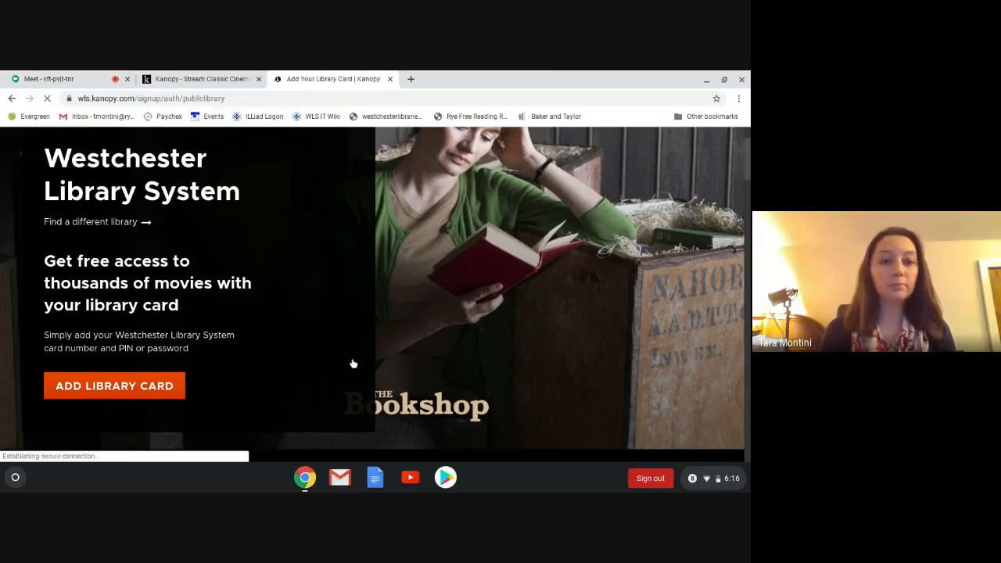
Enter the Westchester library card number and PIN, and continue to the Create Your Account step.
click(113, 385)
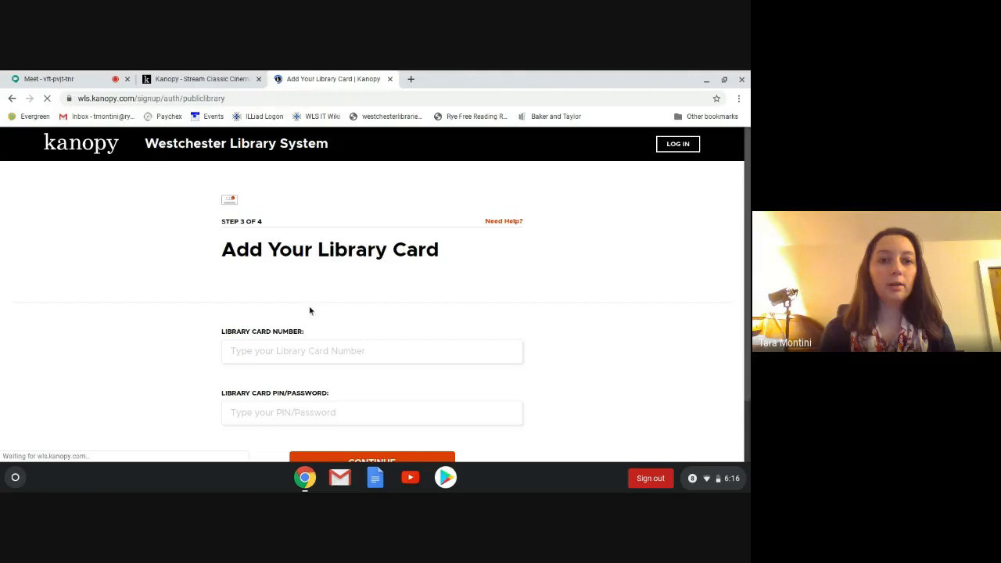
click(372, 351)
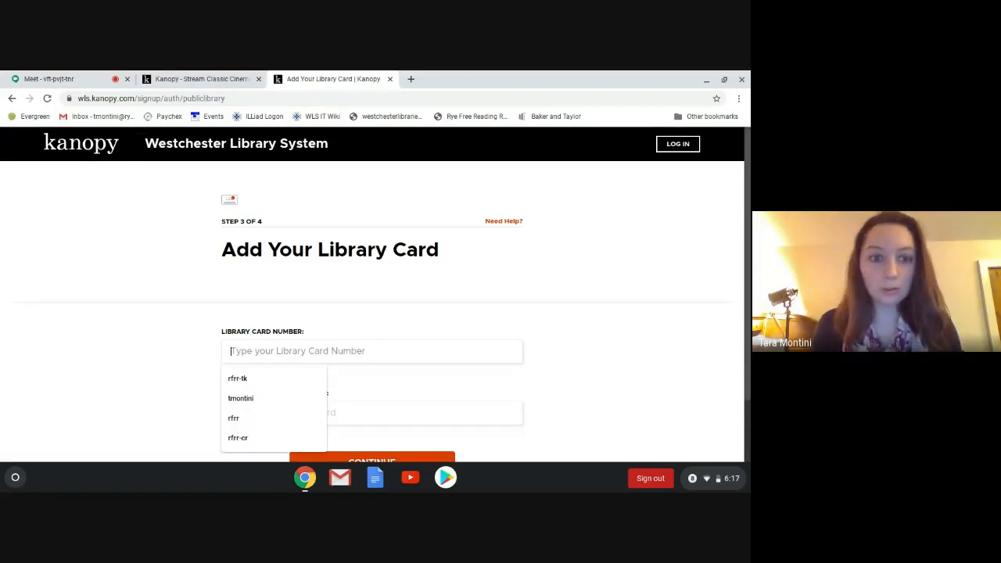
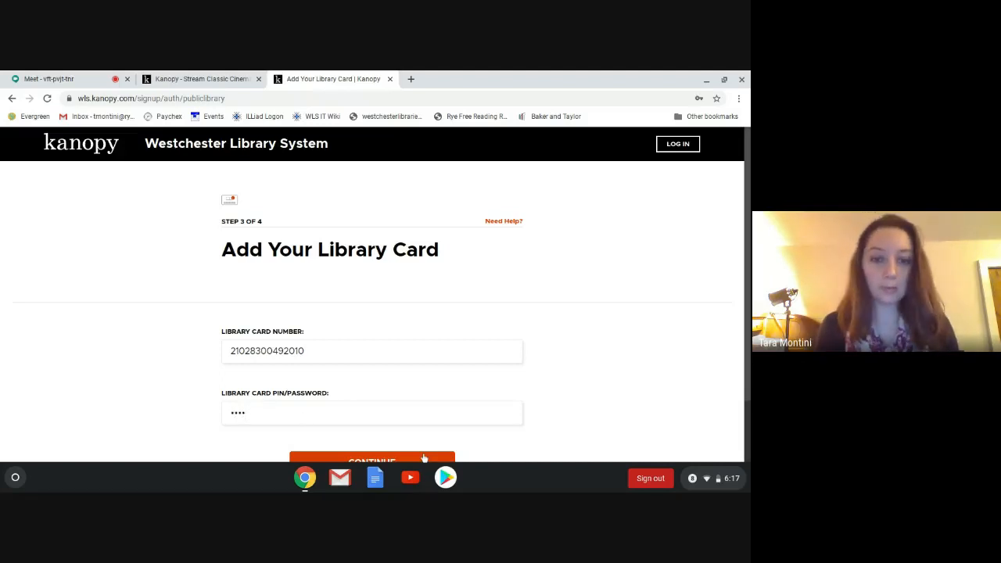
click(371, 460)
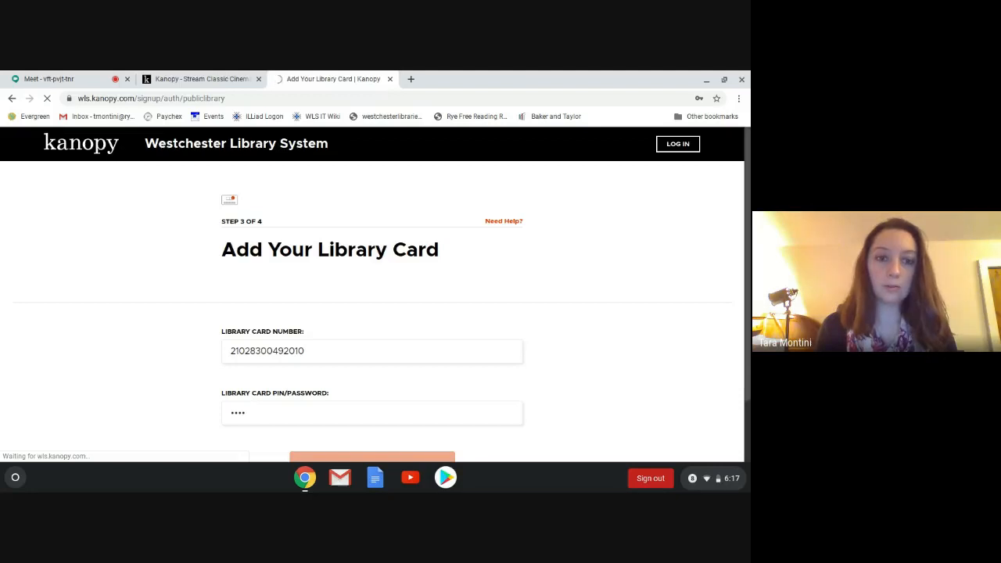
click(372, 458)
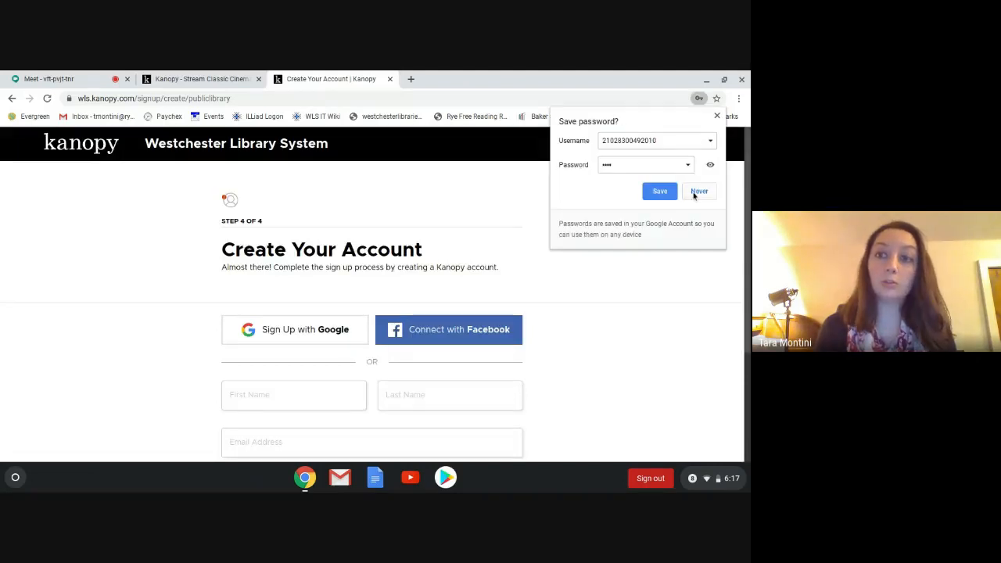
Decline saving the card login, fill in name Rye Library, email and password, and sign up.
click(699, 191)
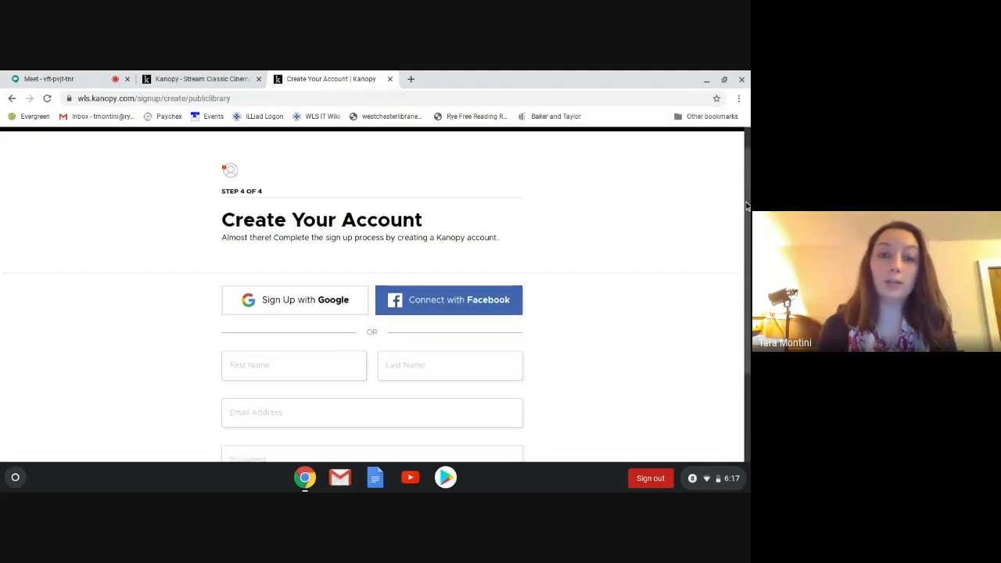
scroll(down, 3)
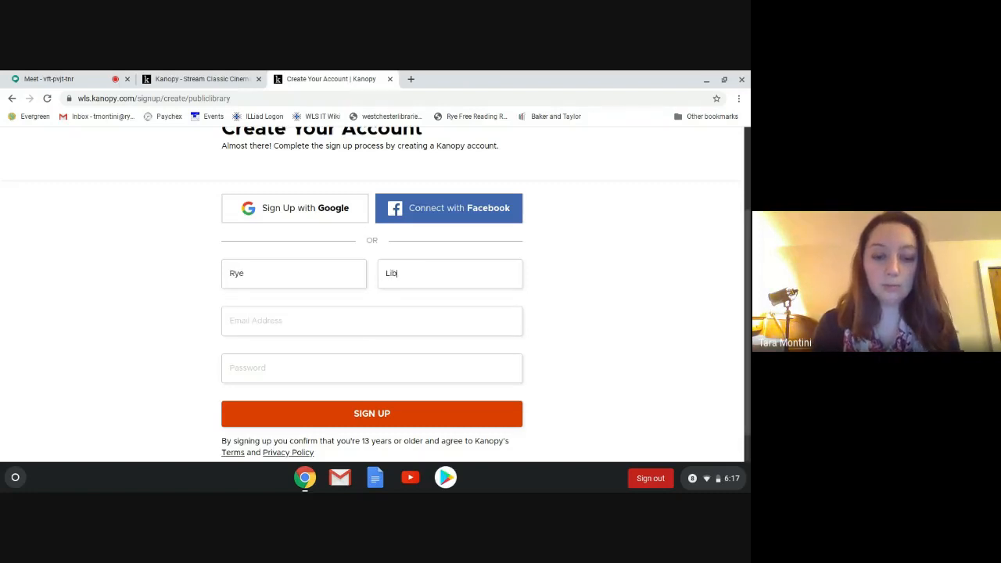
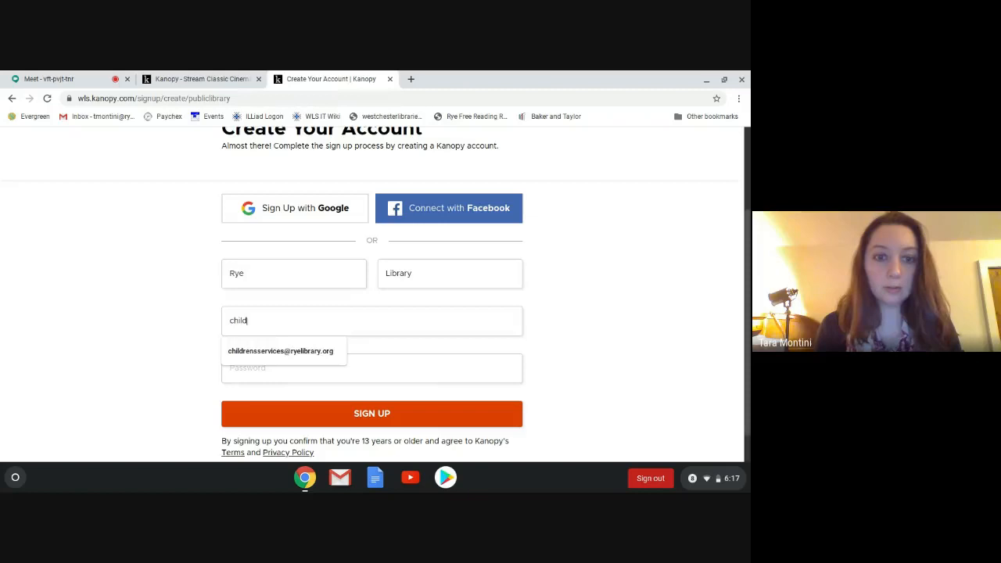
click(280, 351)
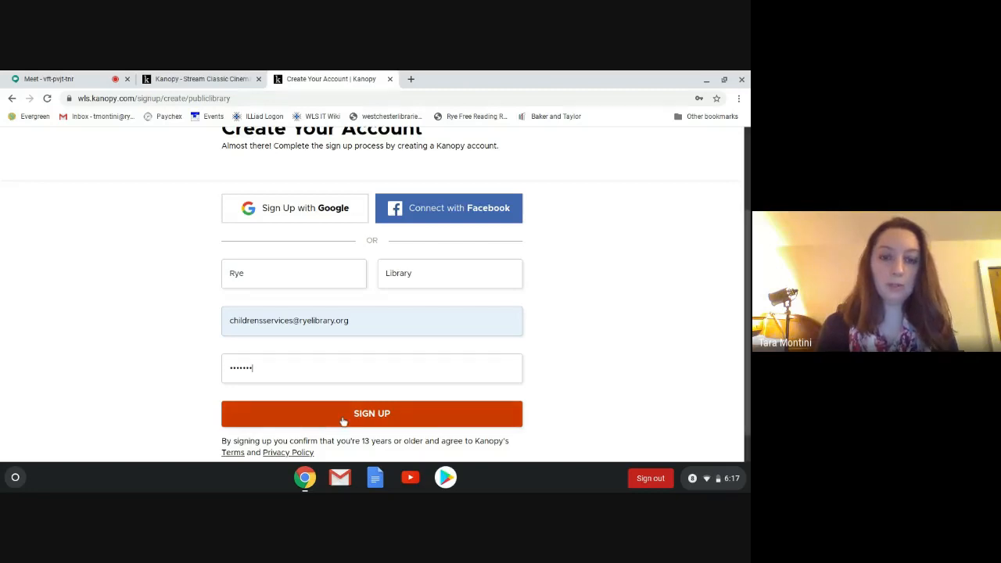
click(372, 413)
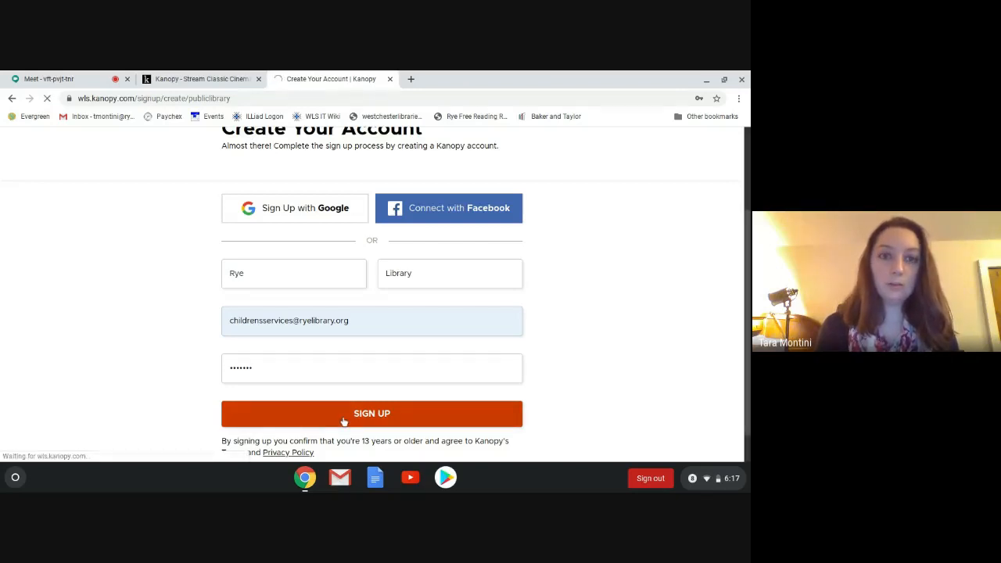
click(372, 414)
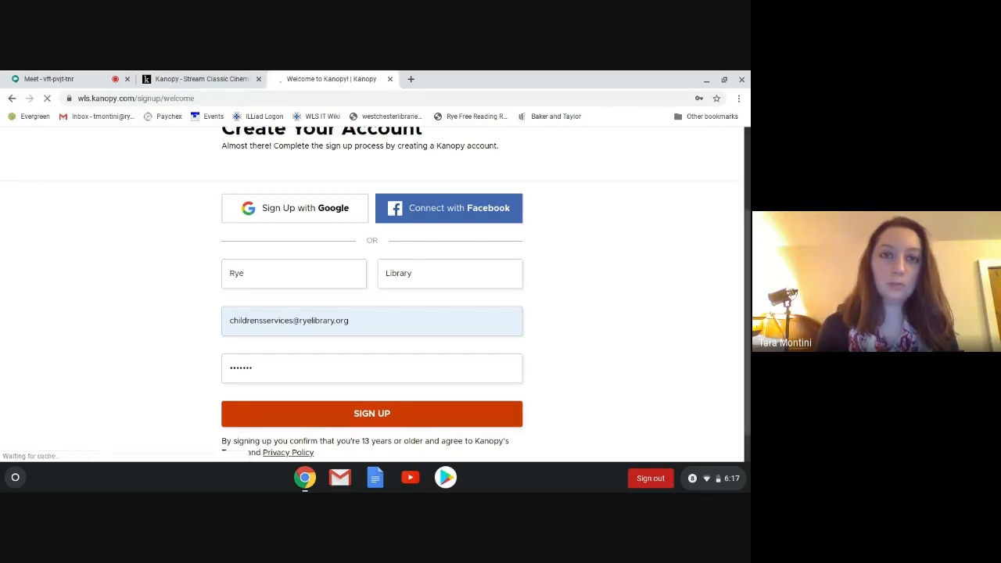
click(371, 413)
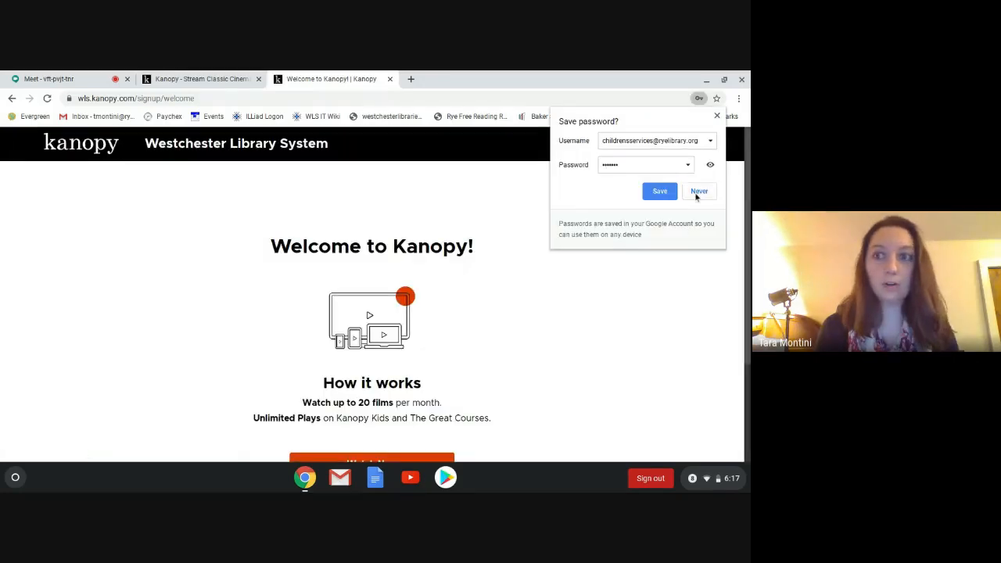
Decline saving the new login and choose Watch Now to reach the Kanopy home page.
click(699, 191)
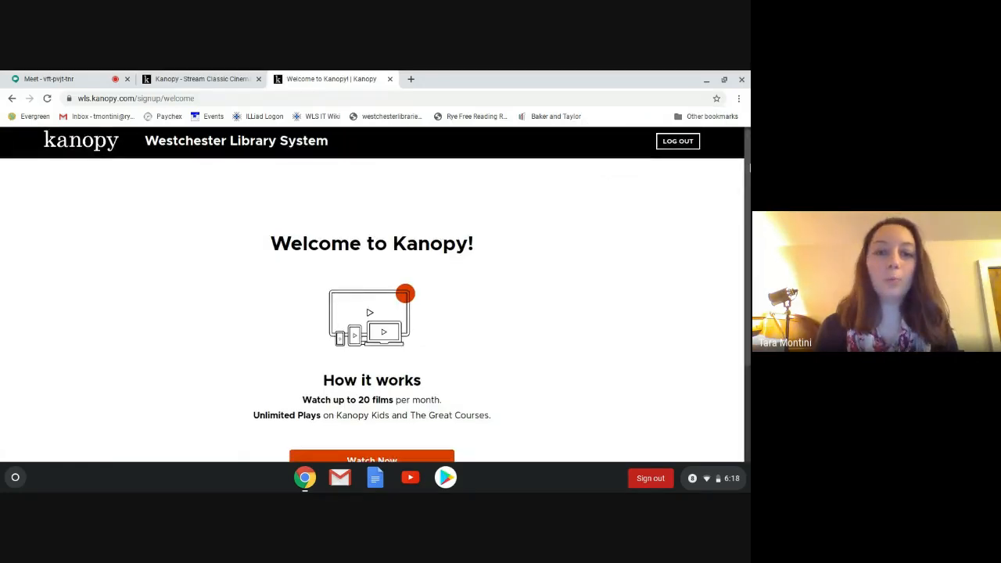
scroll(down, 3)
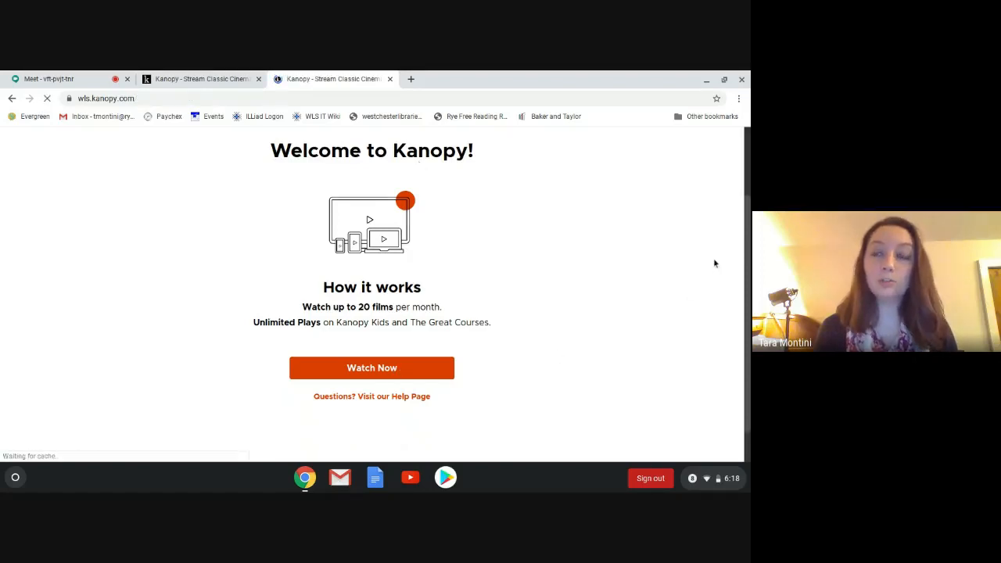
click(371, 368)
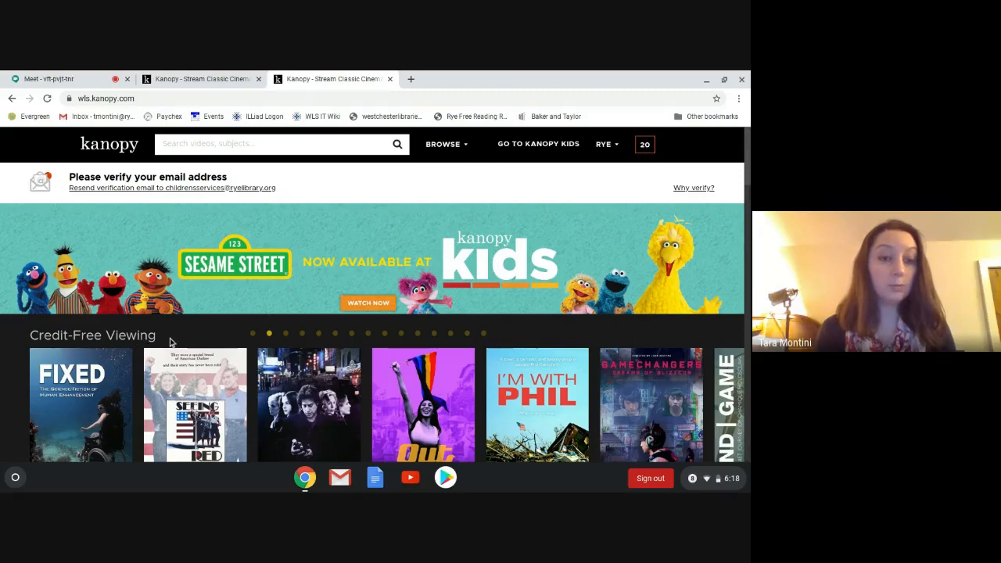
mouse_move(78, 399)
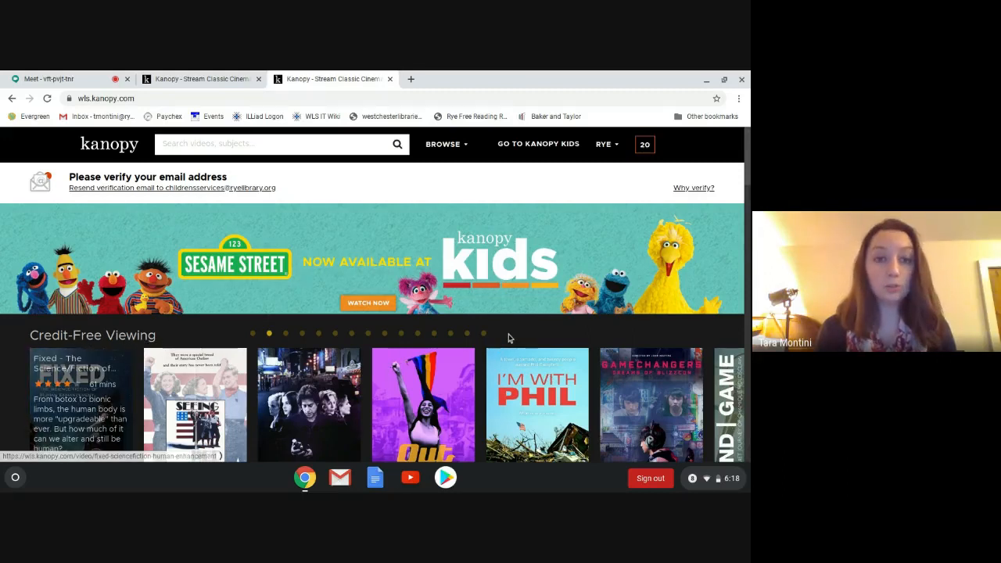